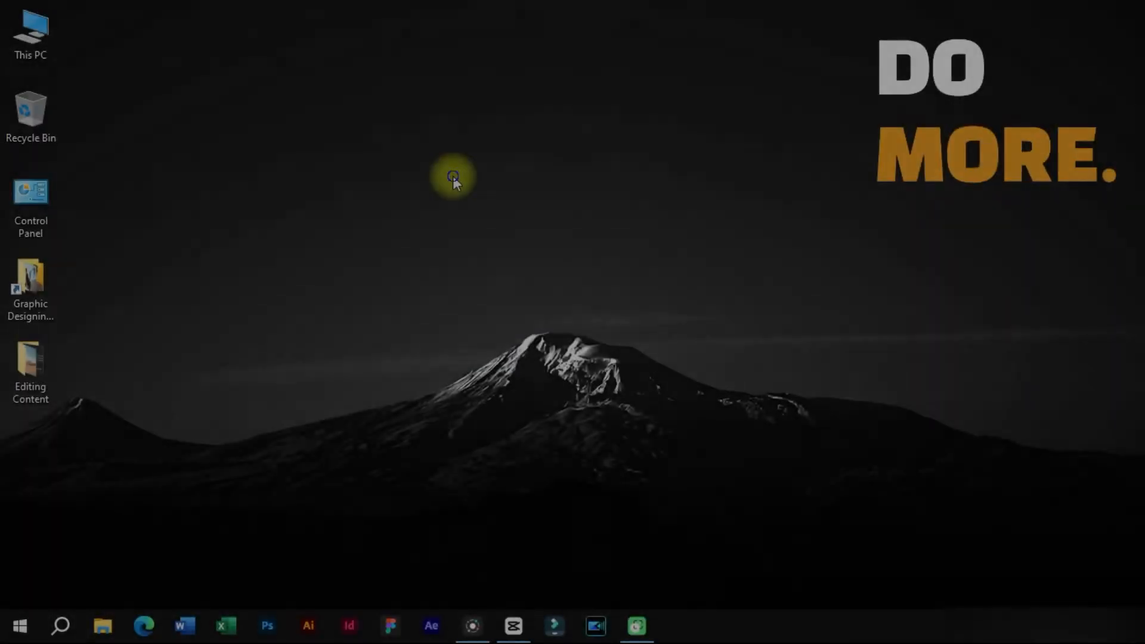
{"action": "mouse_move", "coordinate": [503, 286]}
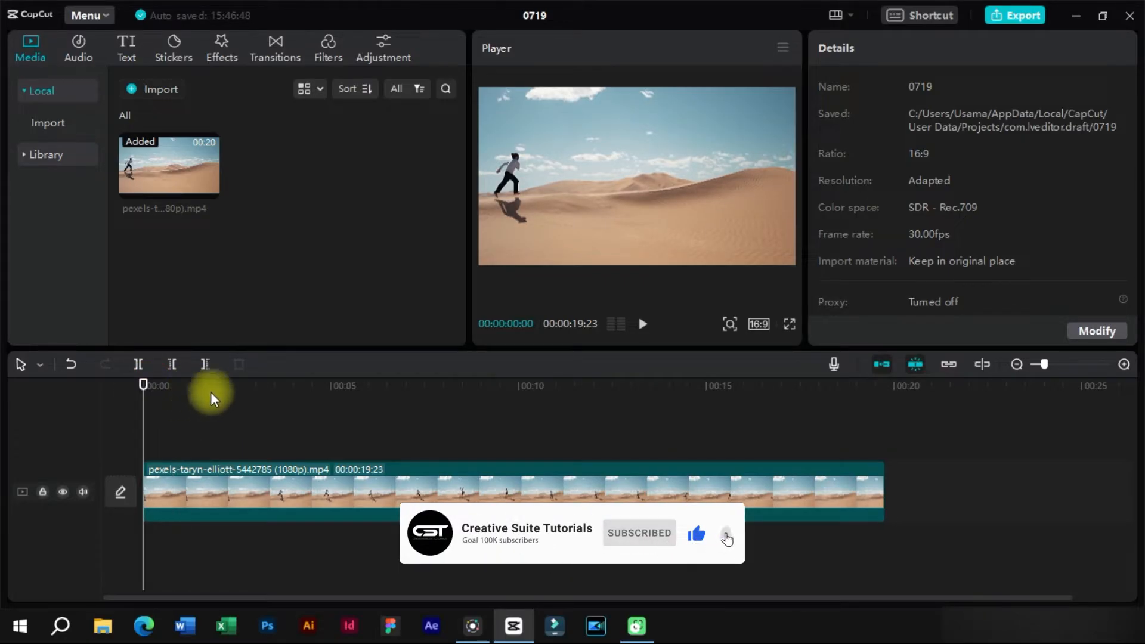
{"action": "left_click", "coordinate": [86, 14]}
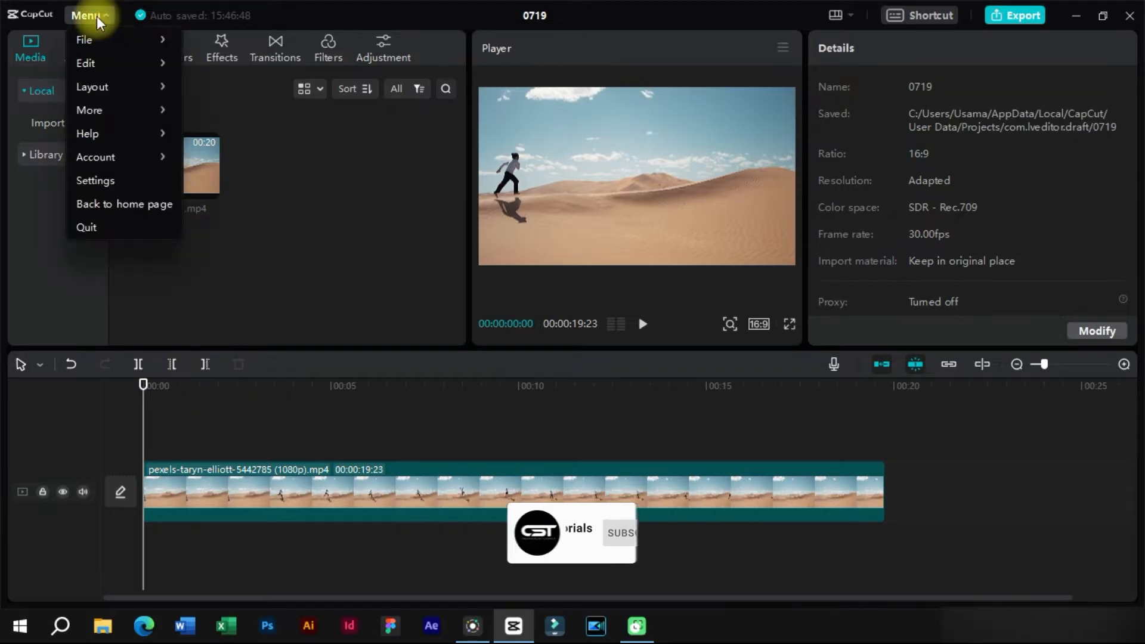
{"action": "left_click", "coordinate": [95, 181]}
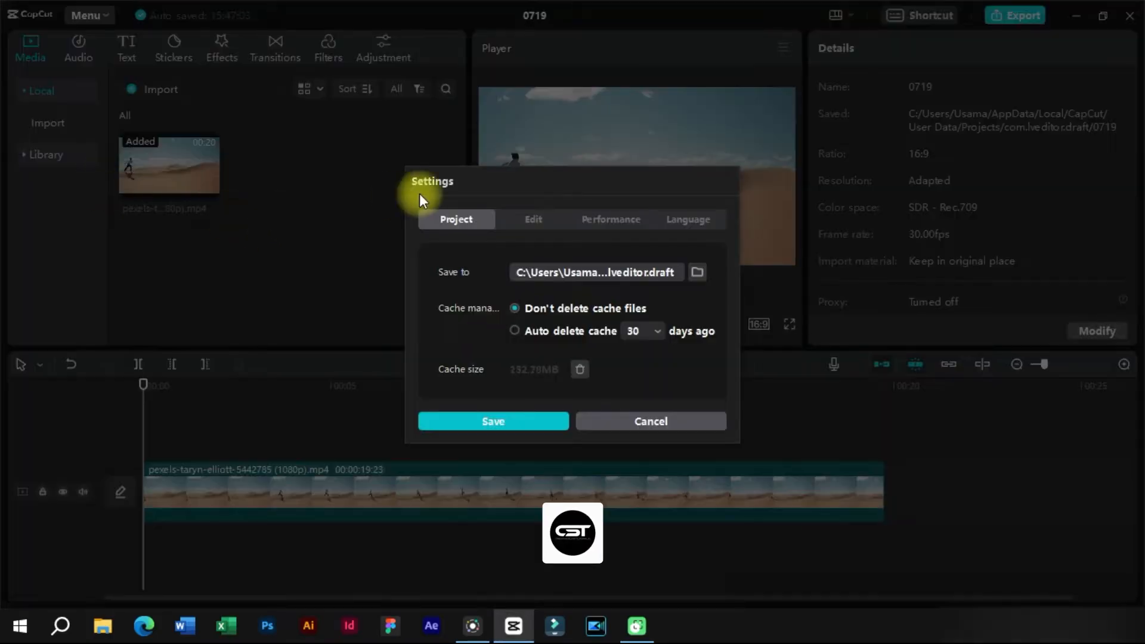
{"action": "left_click", "coordinate": [687, 220]}
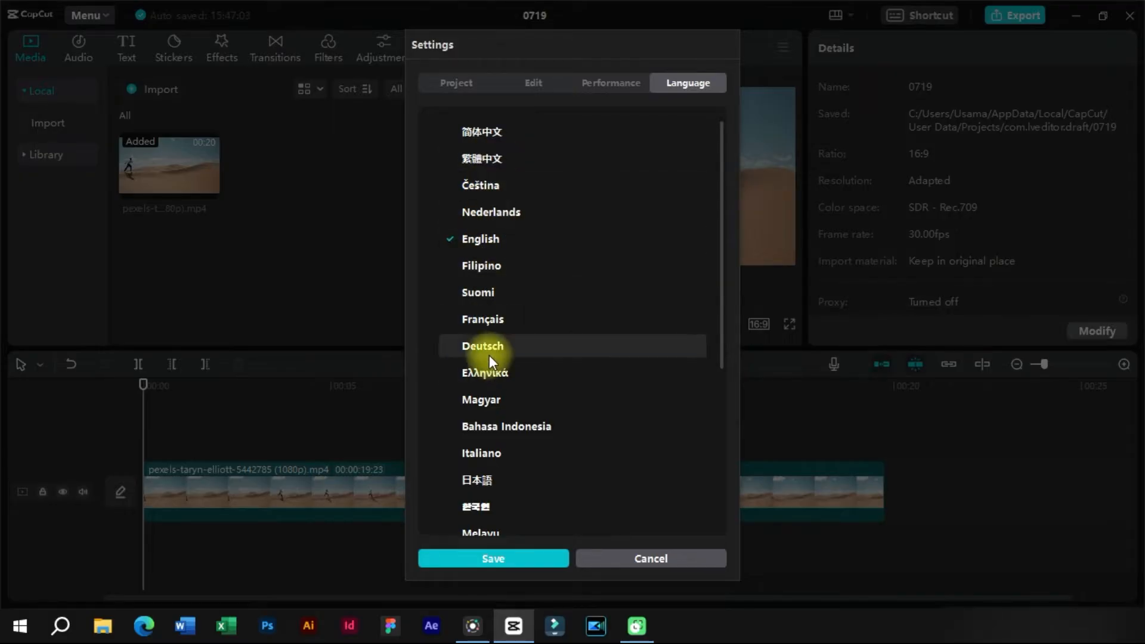
{"action": "scroll", "scroll_direction": "down", "scroll_amount": 3}
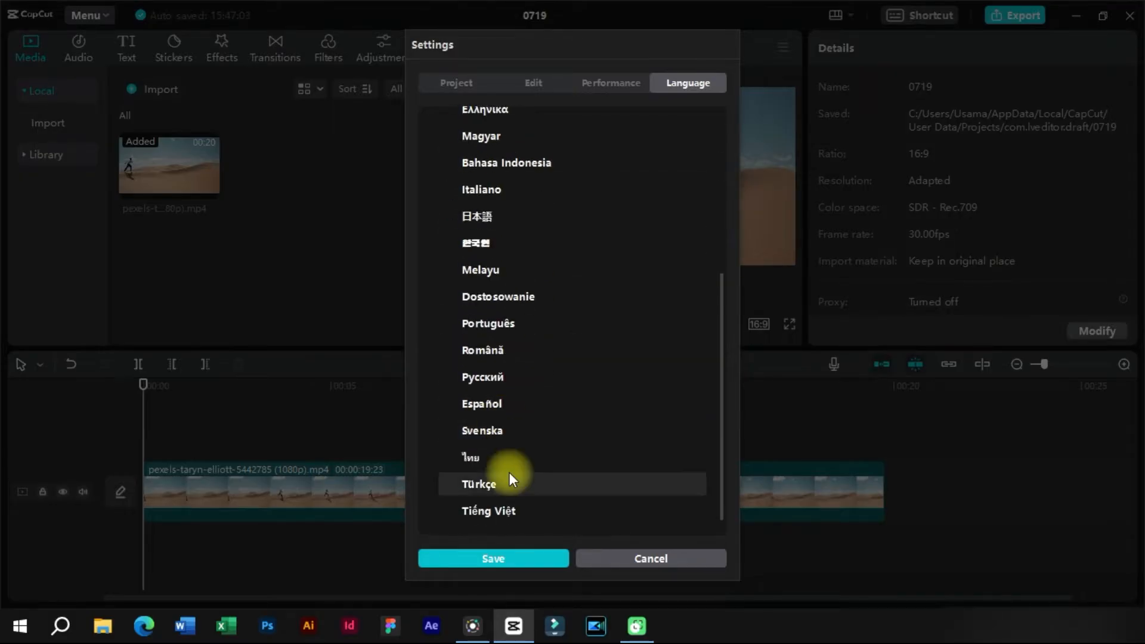
{"action": "scroll", "scroll_direction": "up", "scroll_amount": 3}
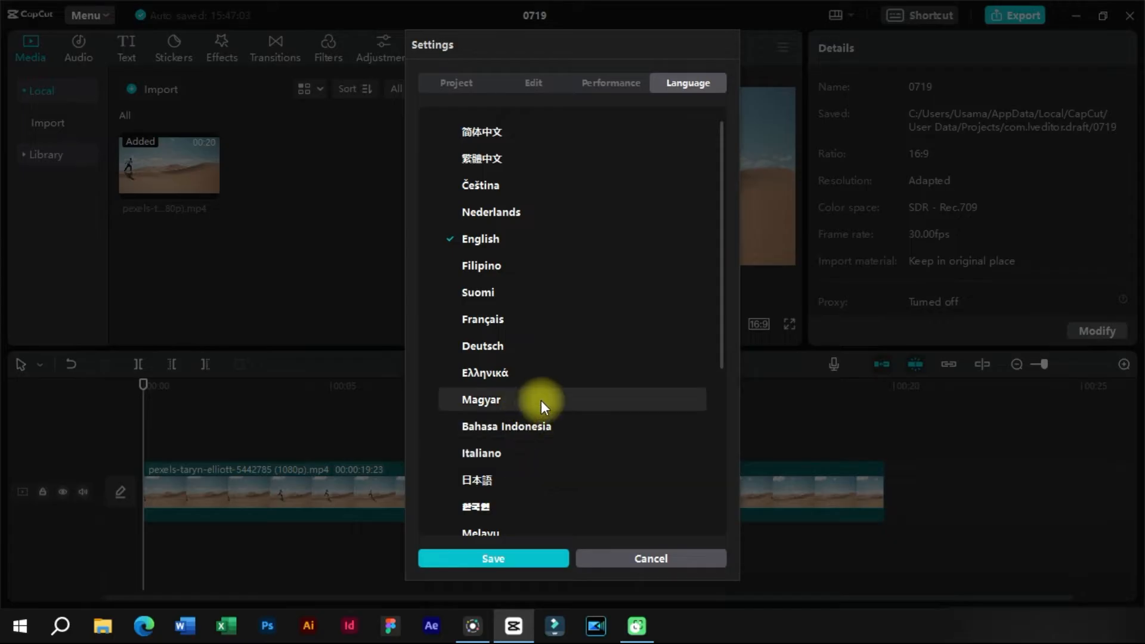
{"action": "mouse_move", "coordinate": [643, 545]}
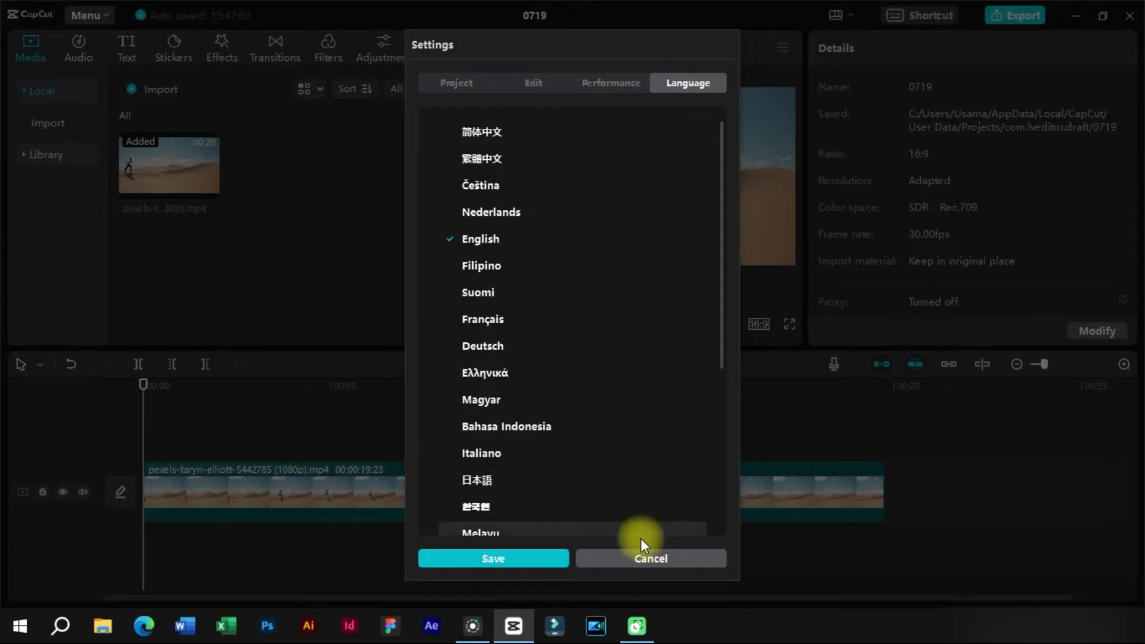
{"action": "left_click", "coordinate": [649, 558]}
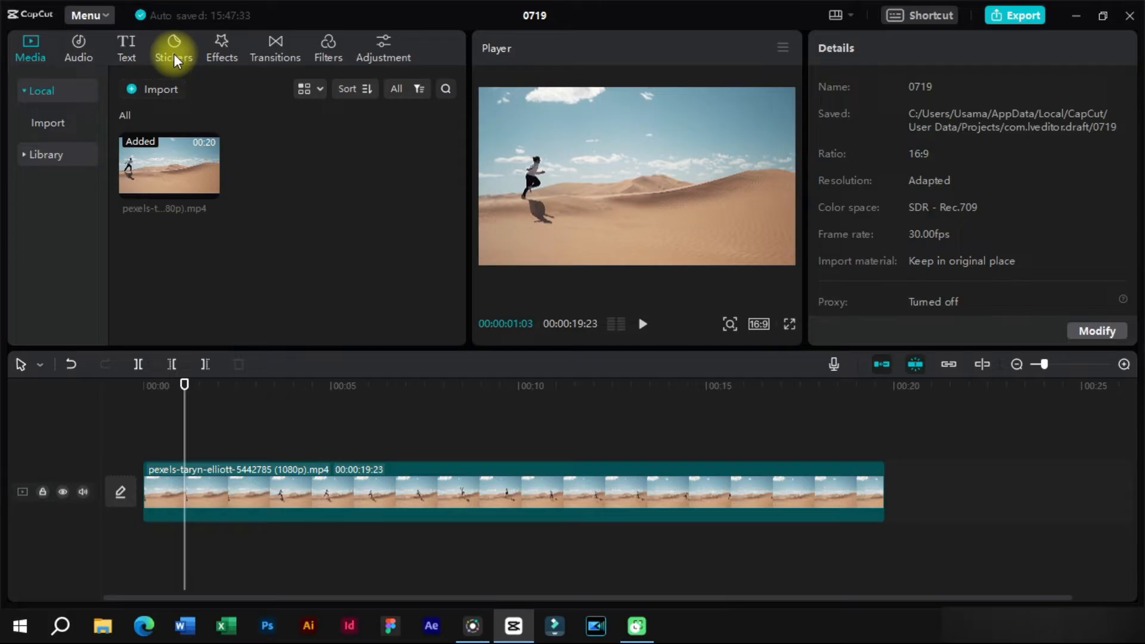
Place the Favorites red check-mark sticker against the frame's left edge and preview playback.
{"action": "left_click", "coordinate": [173, 47]}
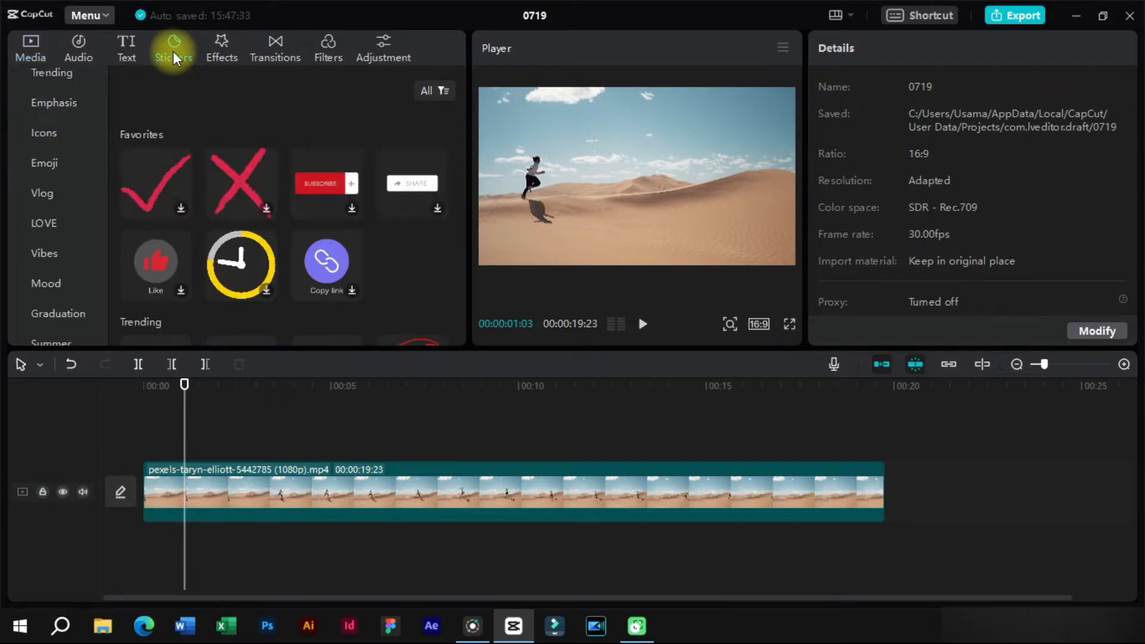
{"action": "mouse_move", "coordinate": [155, 206]}
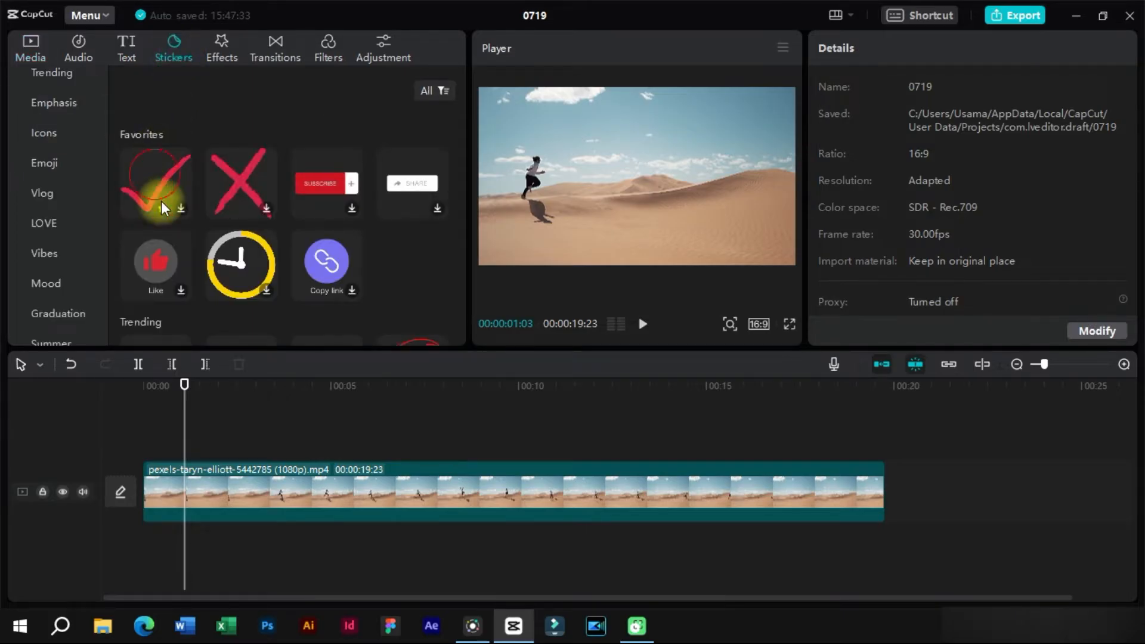
{"action": "left_click", "coordinate": [155, 182]}
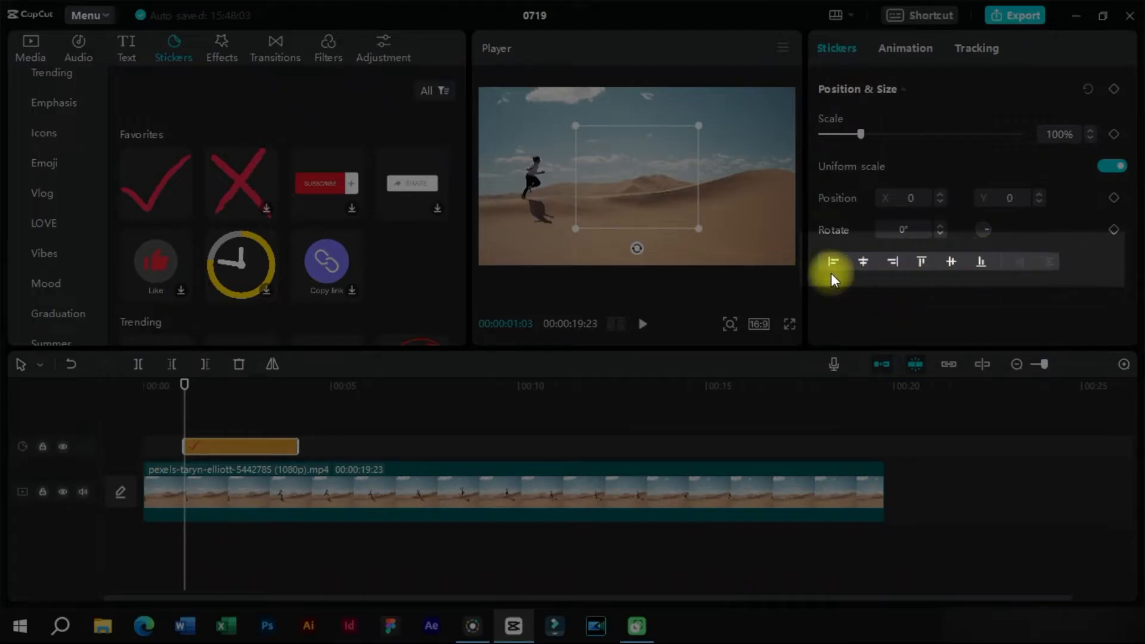
{"action": "left_click", "coordinate": [834, 261]}
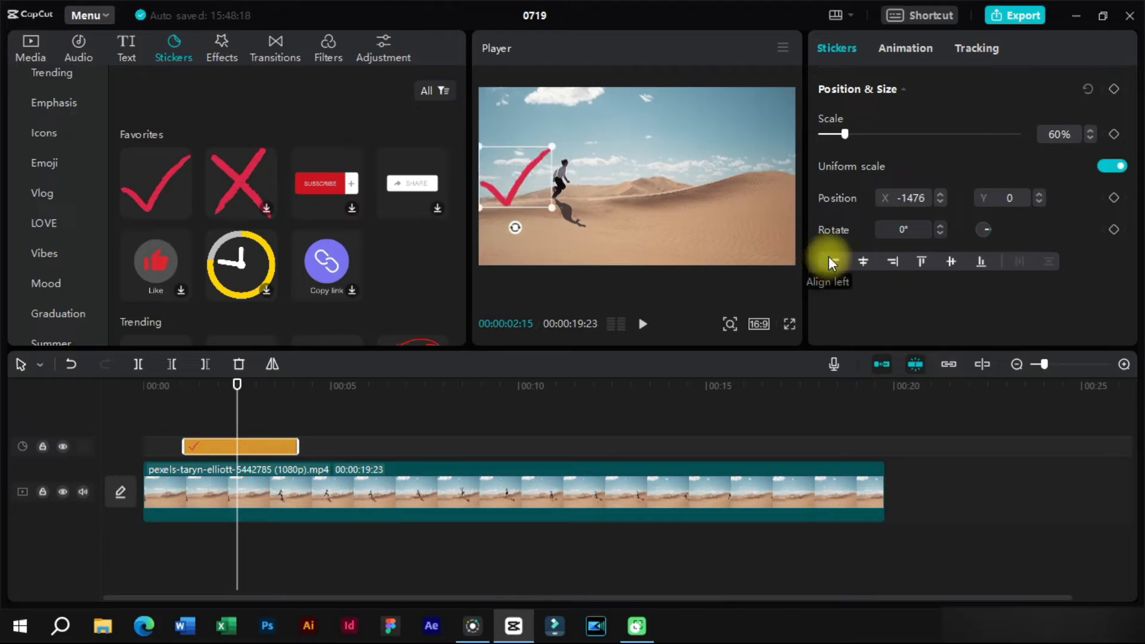
{"action": "key", "text": "space"}
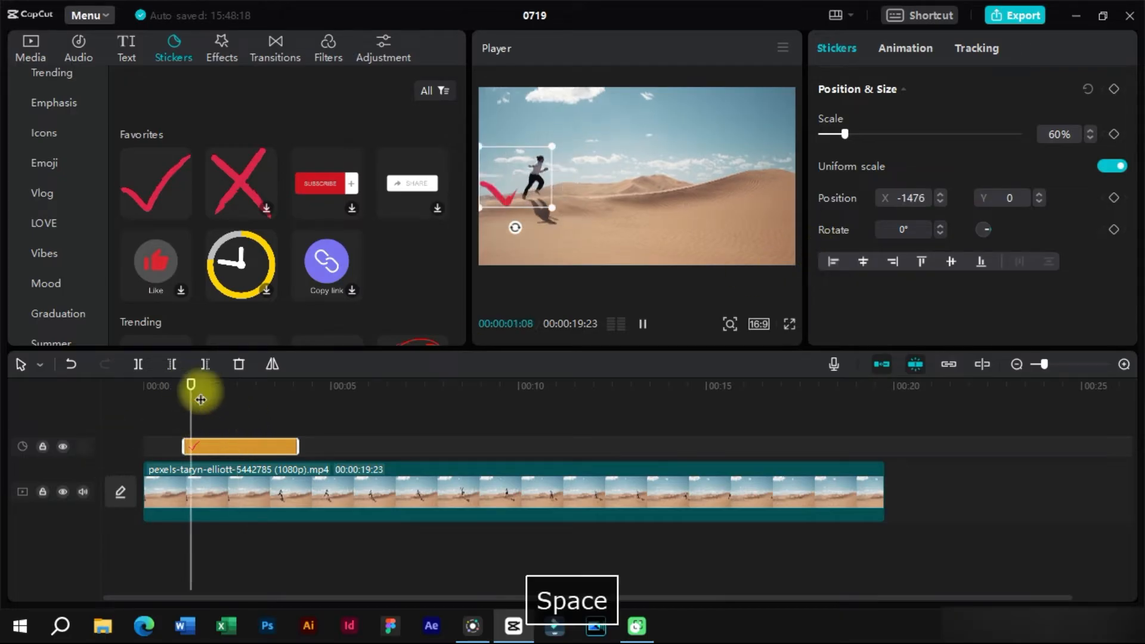
{"action": "left_click", "coordinate": [759, 323]}
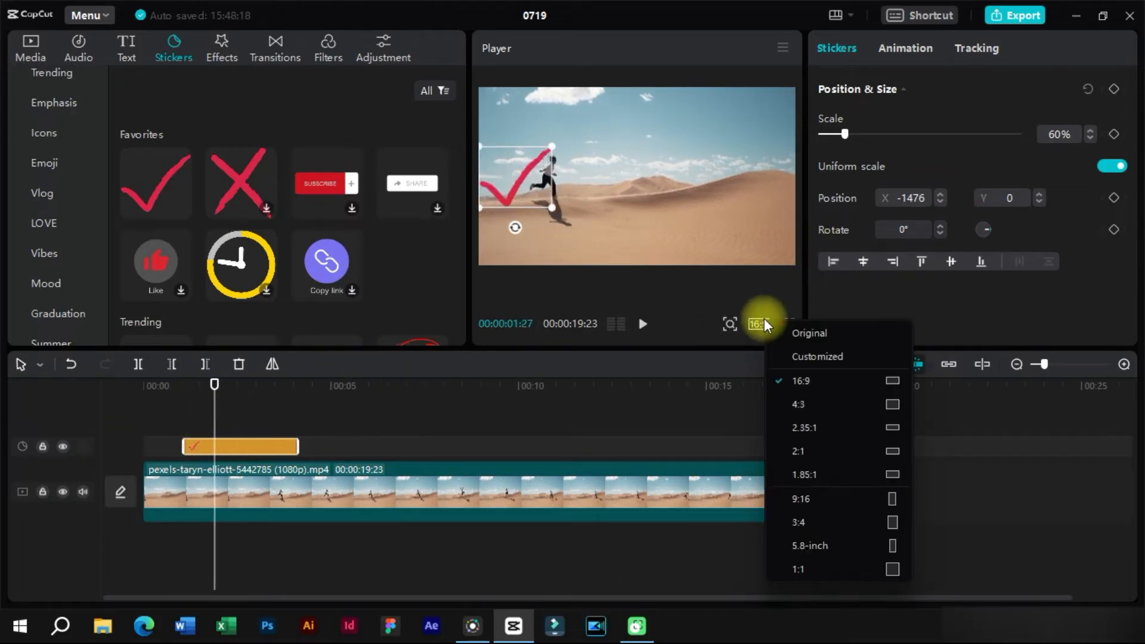
{"action": "left_click", "coordinate": [802, 498]}
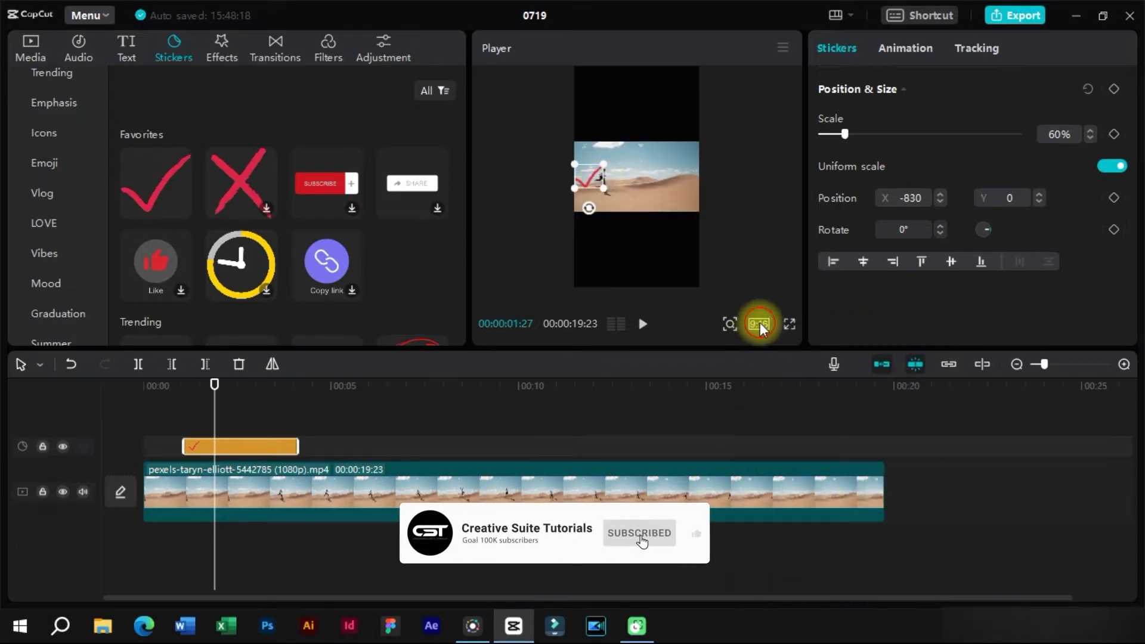
{"action": "left_click", "coordinate": [759, 323]}
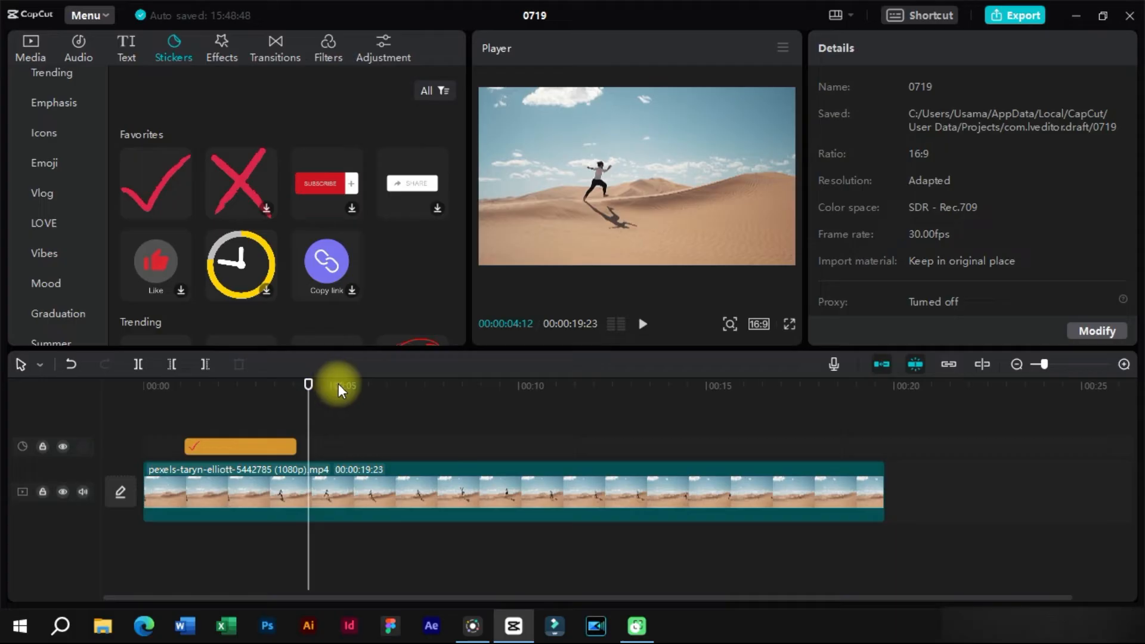
{"action": "mouse_move", "coordinate": [156, 259]}
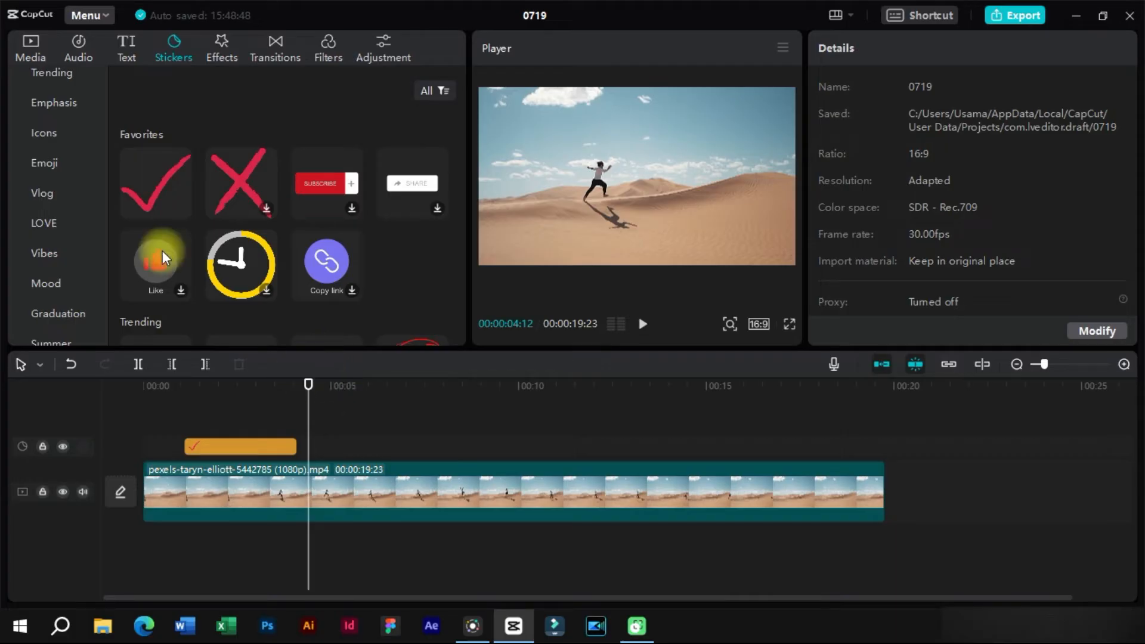
Add a new text clip and replace its default wording with 'Capcut'.
{"action": "left_click", "coordinate": [125, 48]}
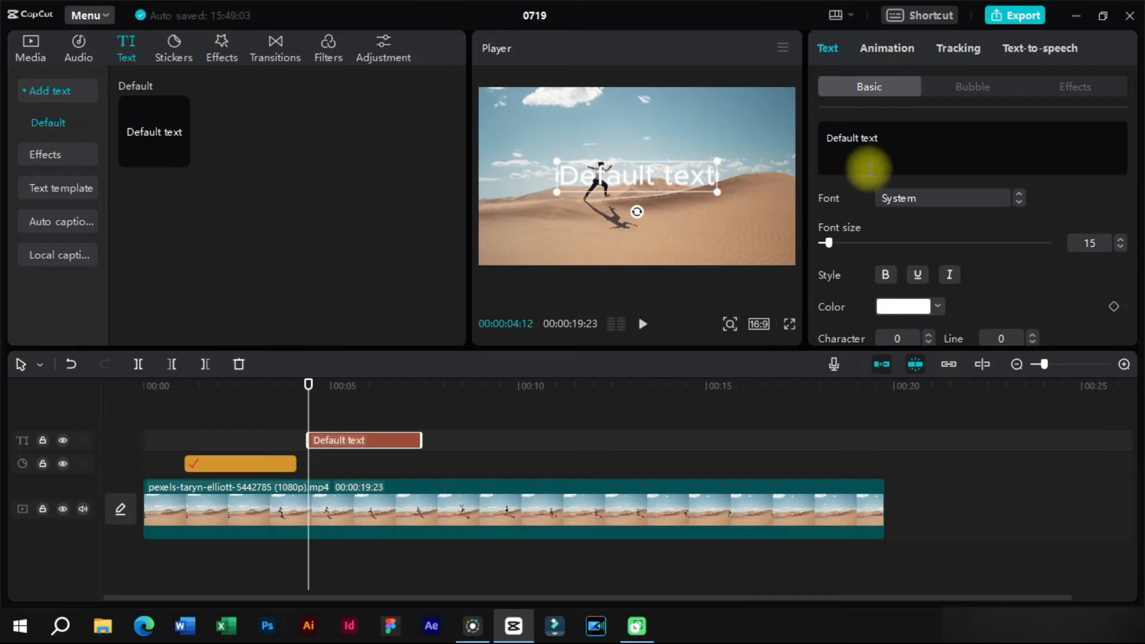
{"action": "double_click", "coordinate": [852, 133]}
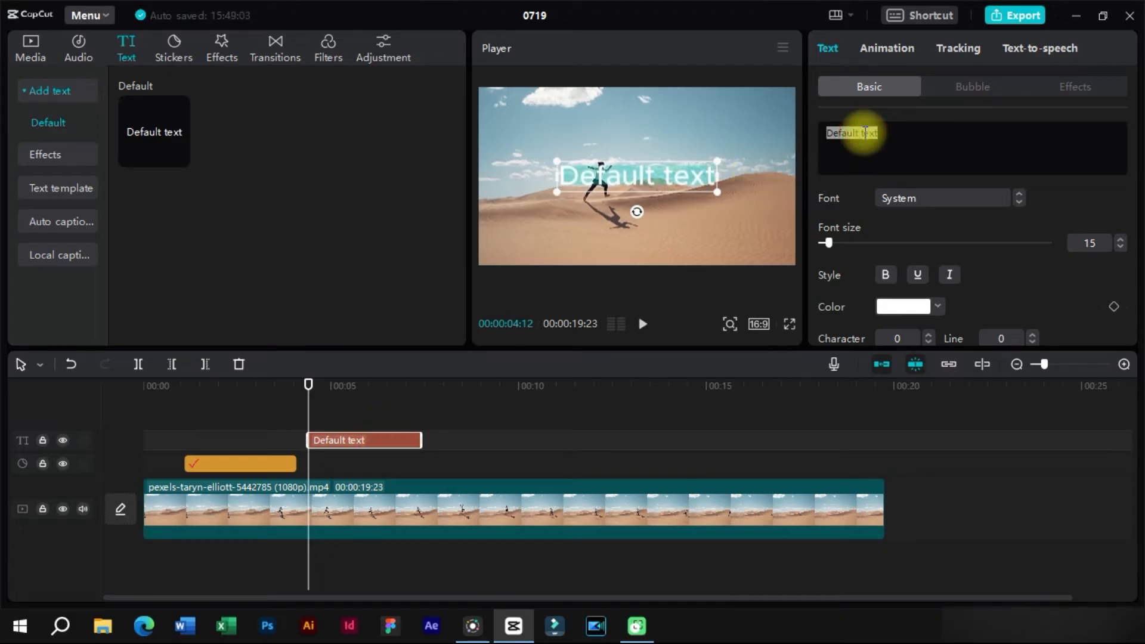
{"action": "type", "text": "Ca"}
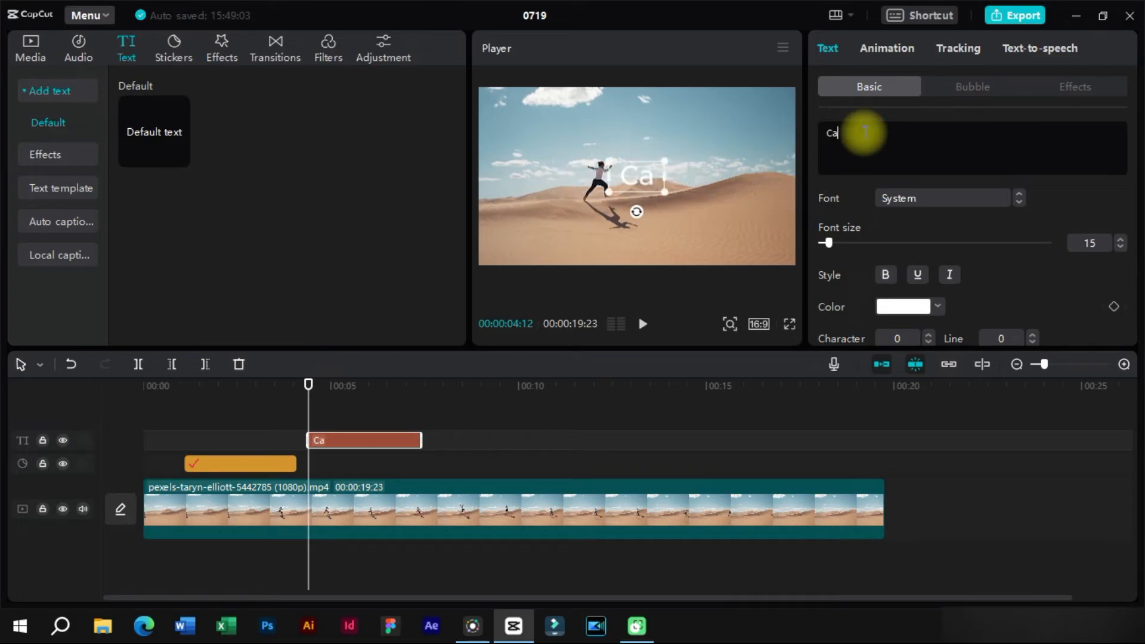
{"action": "type", "text": "pcut"}
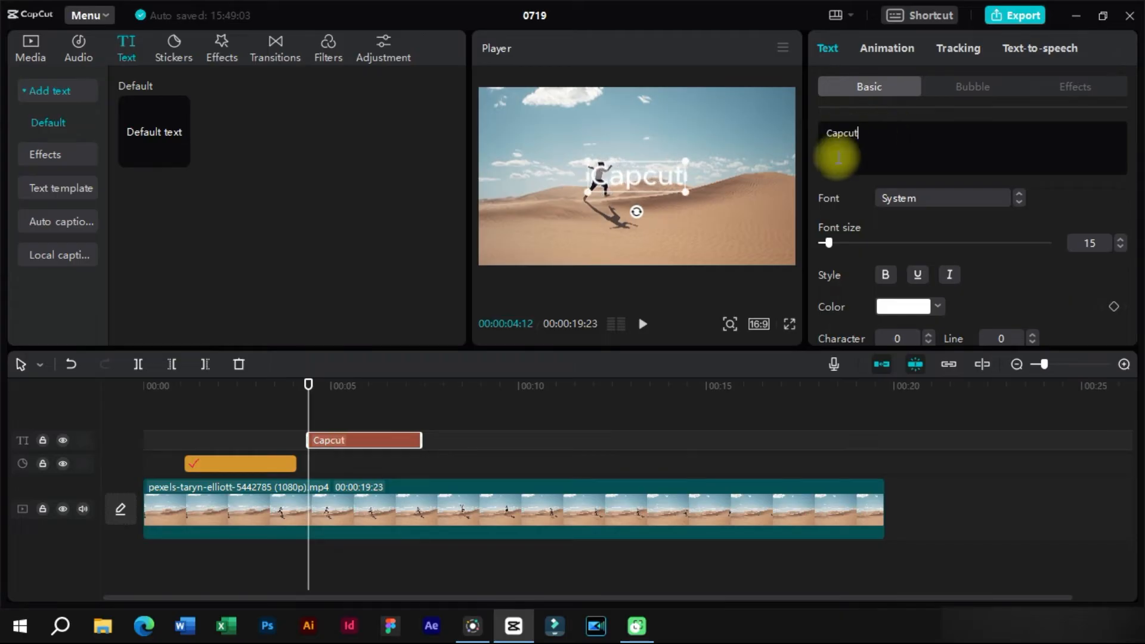
Apply the Futura Bold font to the Capcut title and finish editing.
{"action": "left_click", "coordinate": [942, 198]}
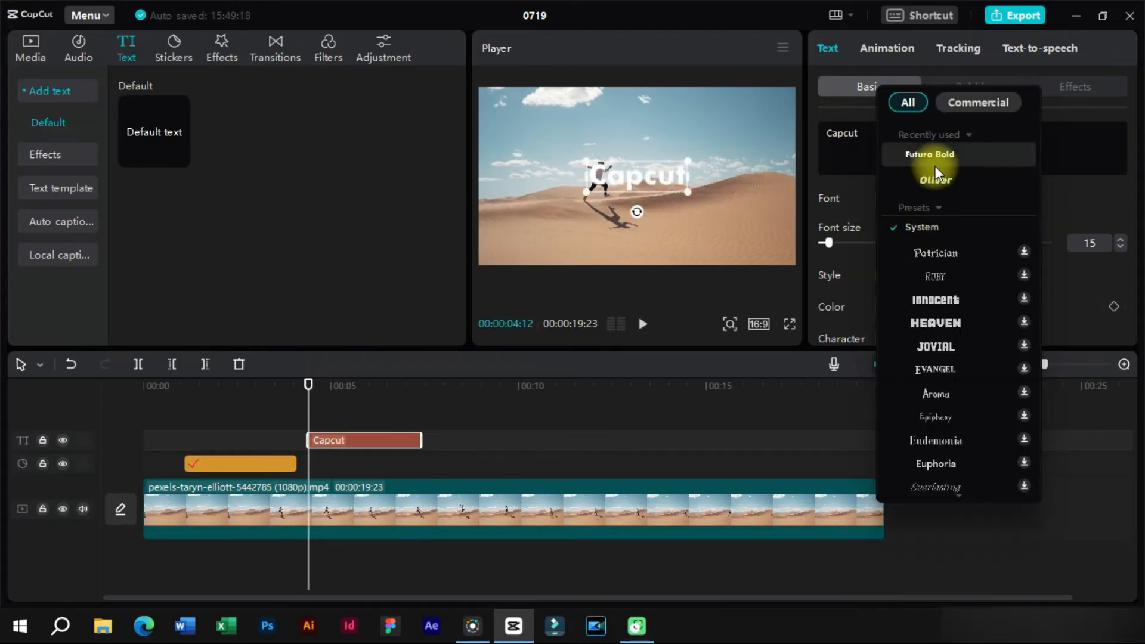
{"action": "left_click", "coordinate": [904, 307]}
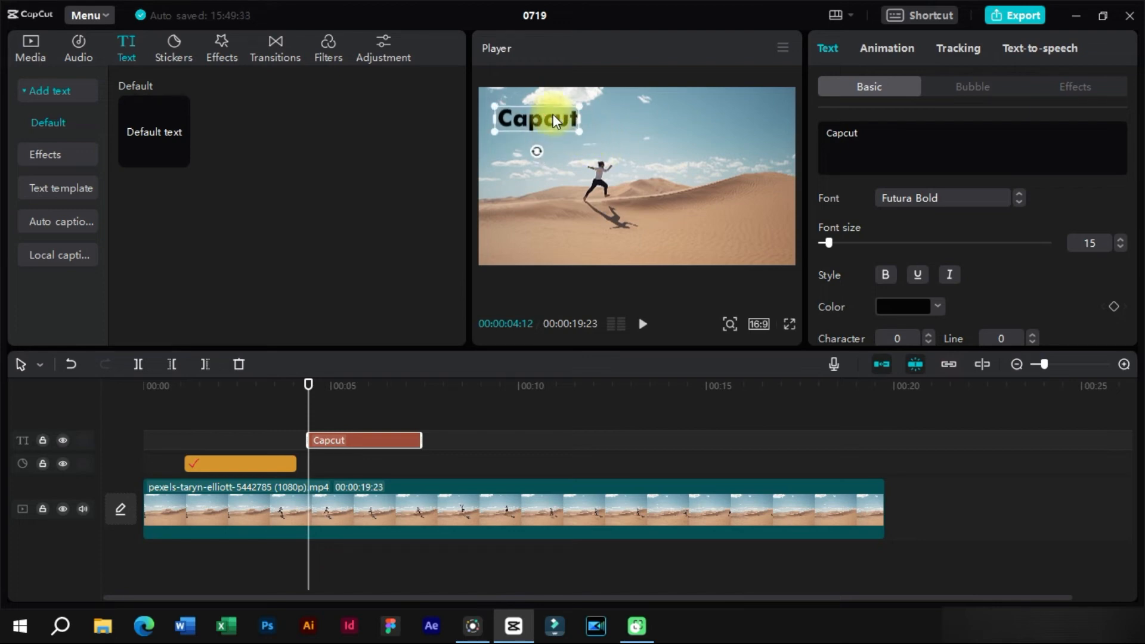
{"action": "left_click", "coordinate": [500, 368]}
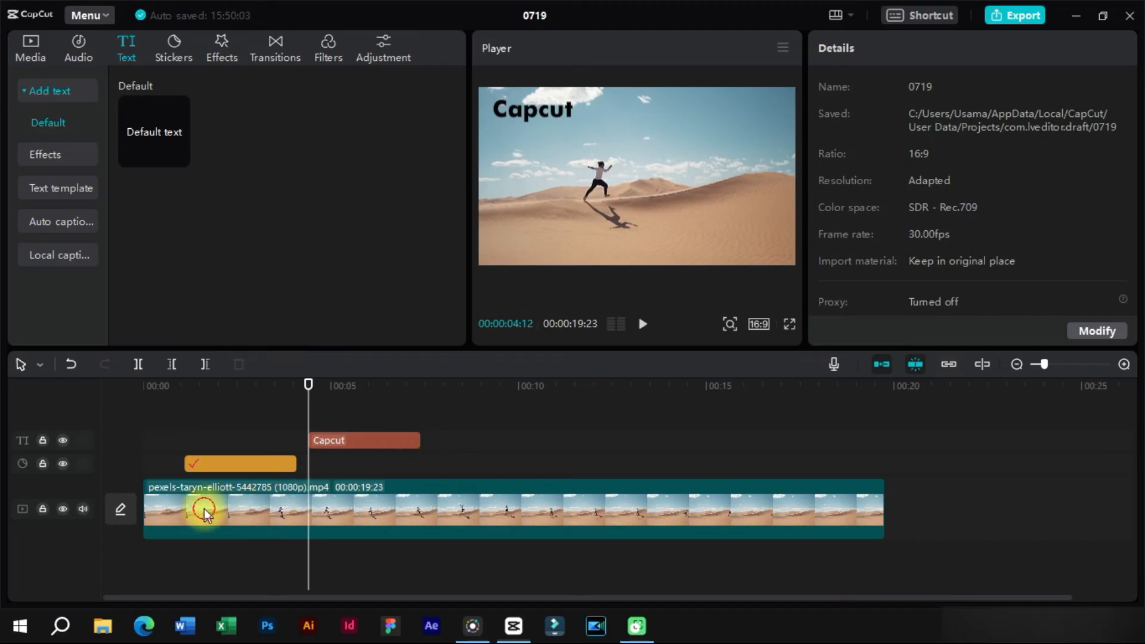
Select the desert clip and look through its Video panel blend and canvas options.
{"action": "left_click", "coordinate": [512, 510]}
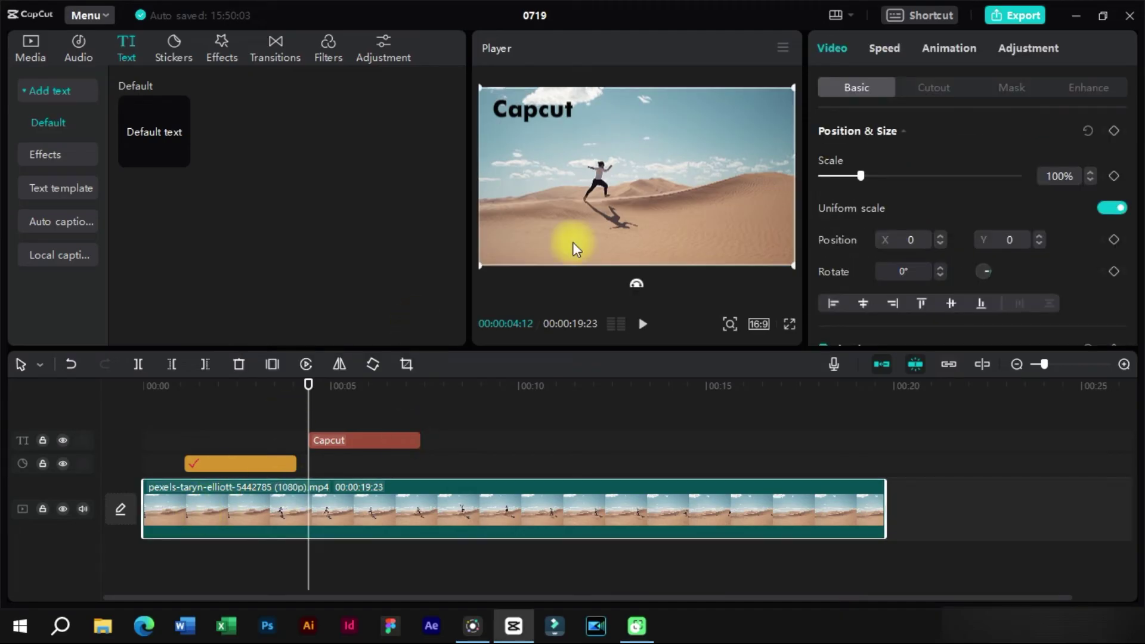
{"action": "mouse_move", "coordinate": [904, 297]}
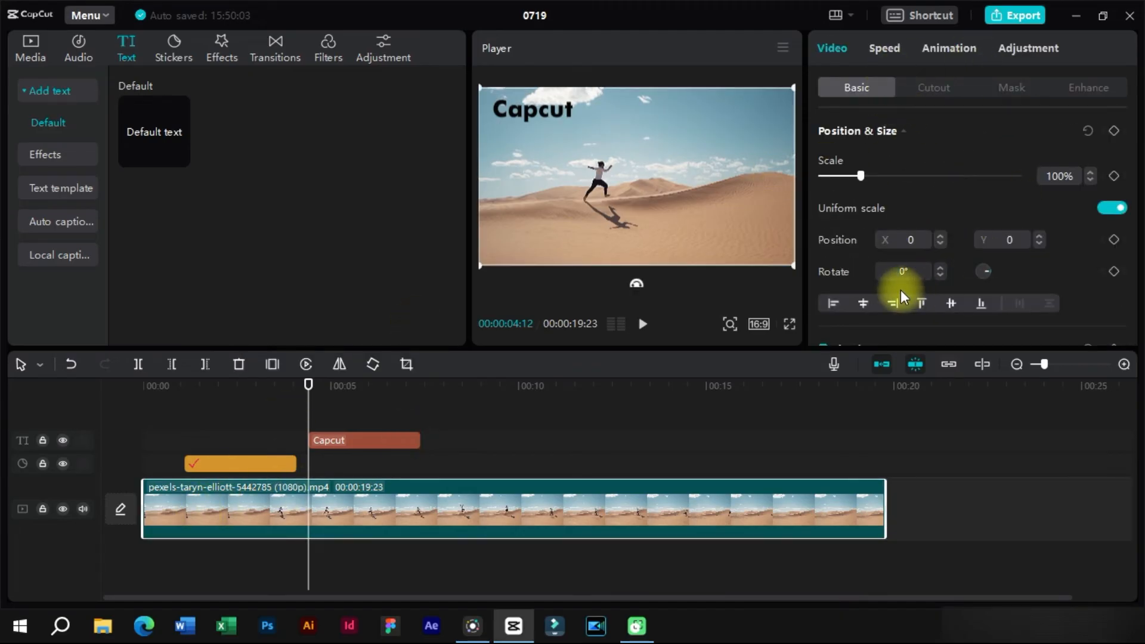
{"action": "scroll", "scroll_direction": "down", "scroll_amount": 3}
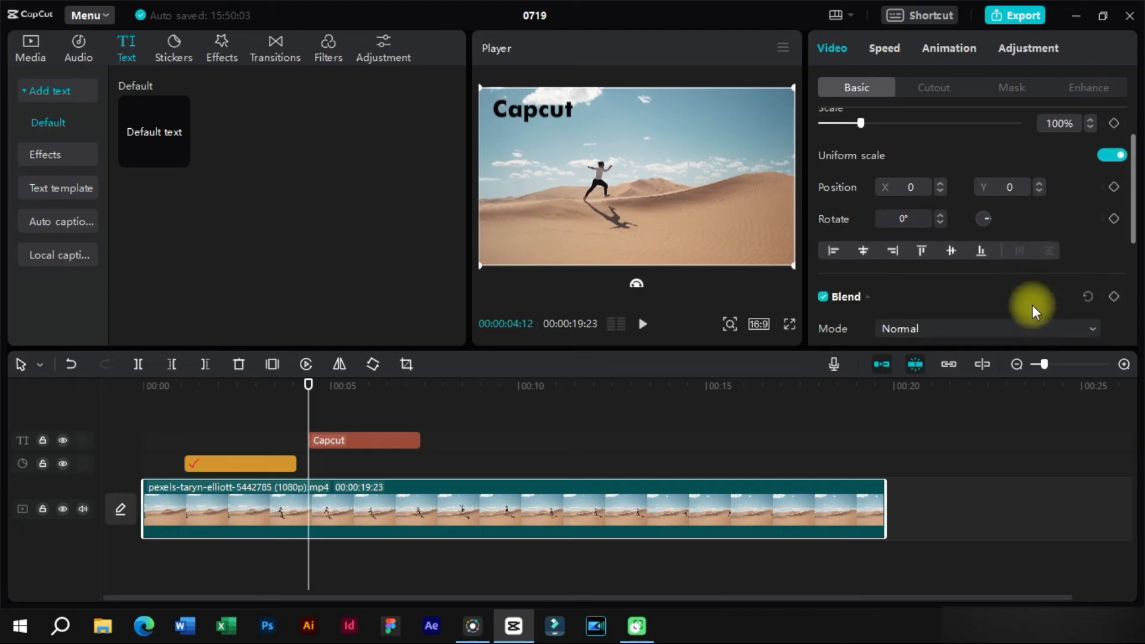
{"action": "scroll", "scroll_direction": "down", "scroll_amount": 3}
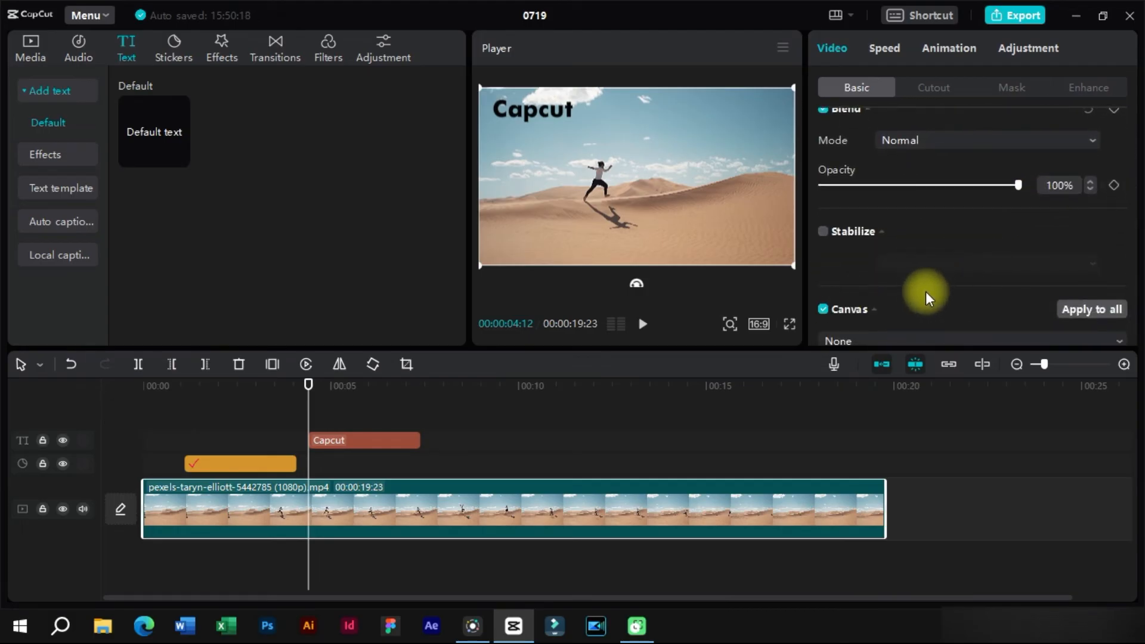
Review the clip's Adjustment colour curves, then return to its basic video settings unchanged.
{"action": "left_click", "coordinate": [1028, 48]}
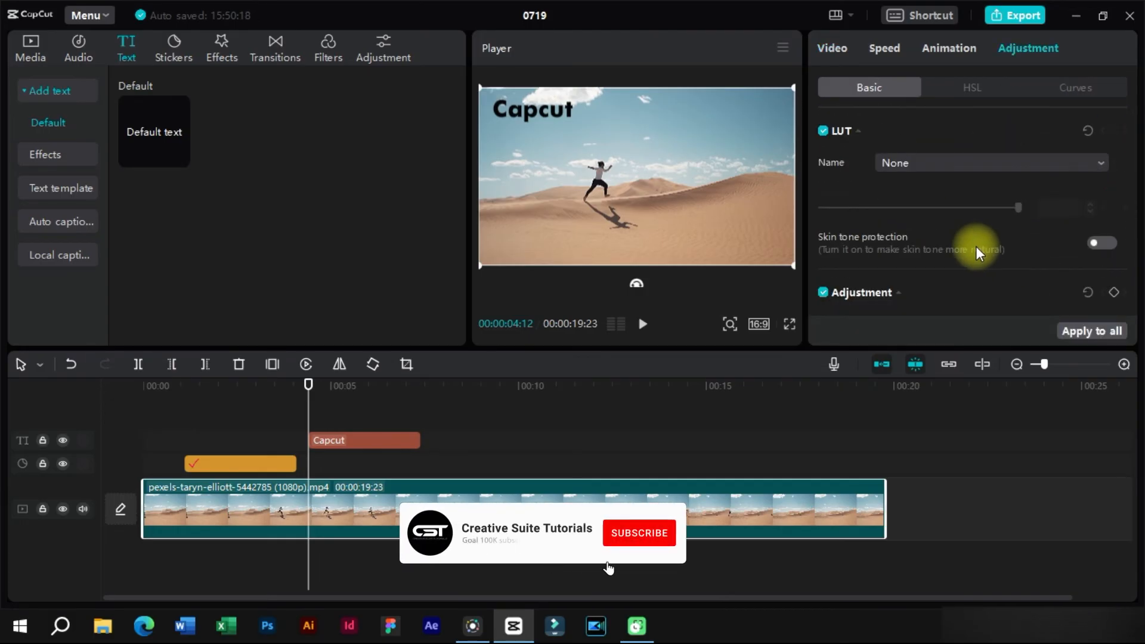
{"action": "left_click", "coordinate": [1075, 87]}
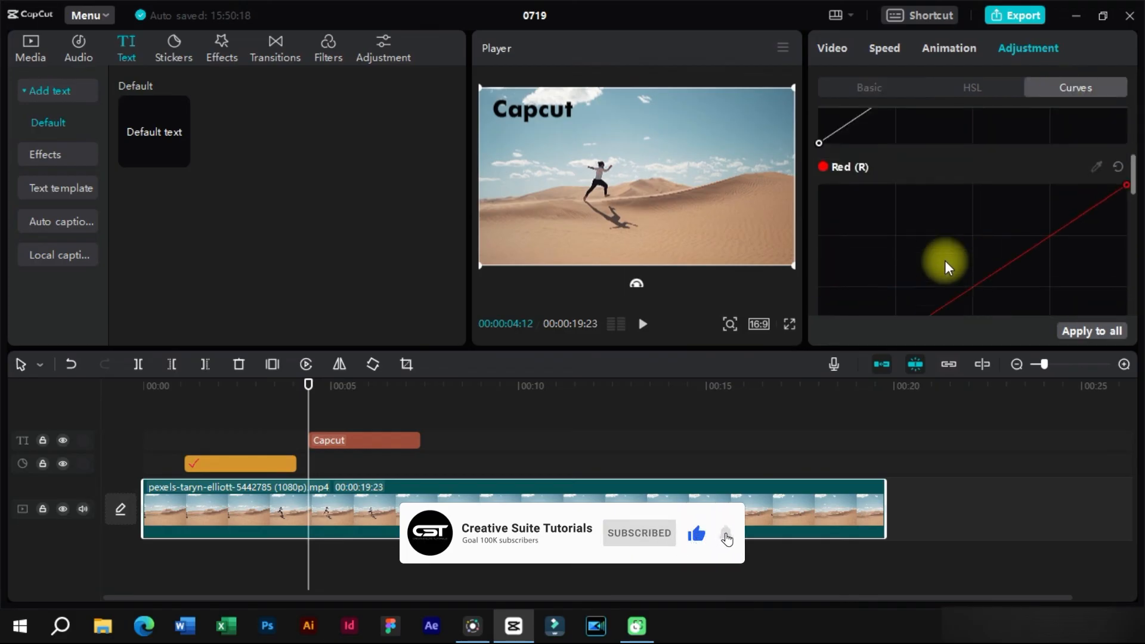
{"action": "left_click", "coordinate": [832, 48]}
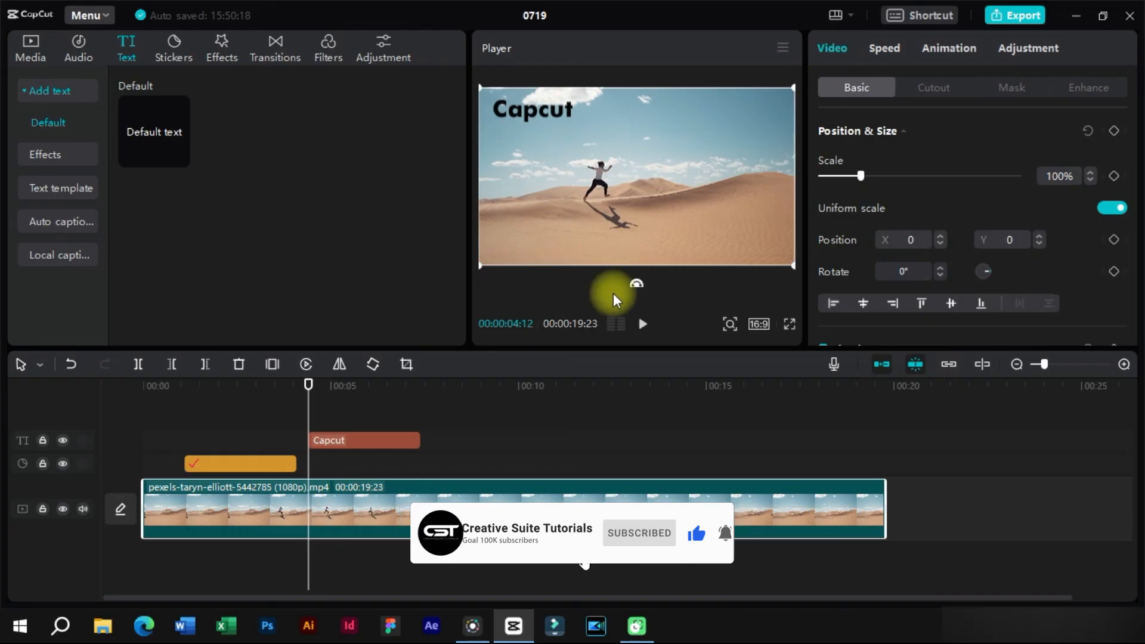